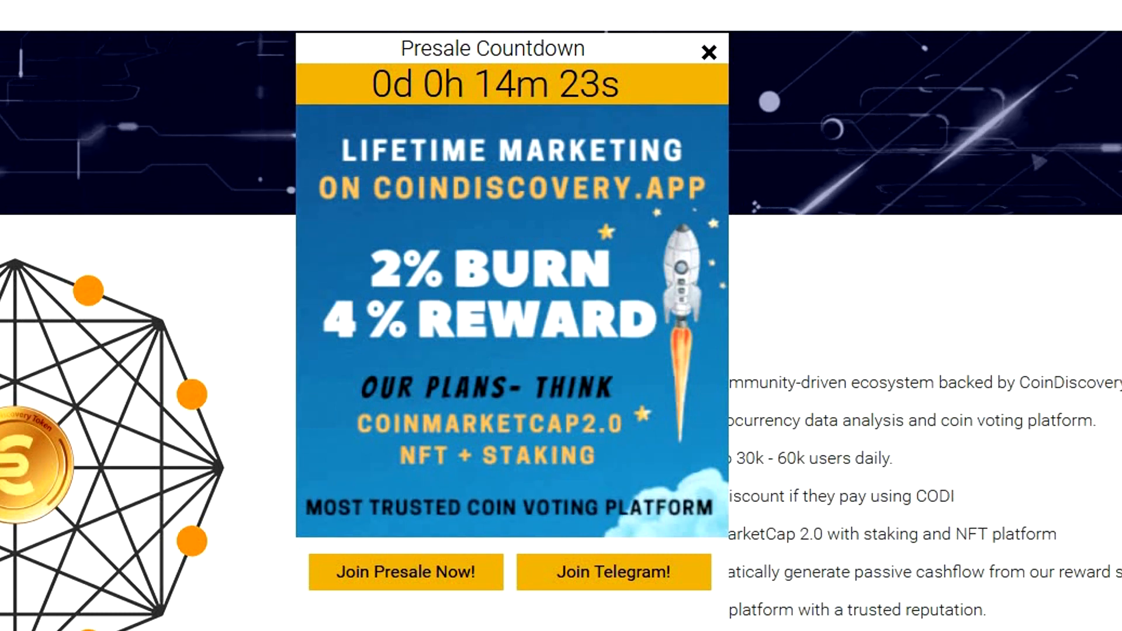
- Reach the DxLaunch launchpad dashboard listing presales from the sidebar
{"action": "scroll", "scroll_direction": "up", "scroll_amount": 3}
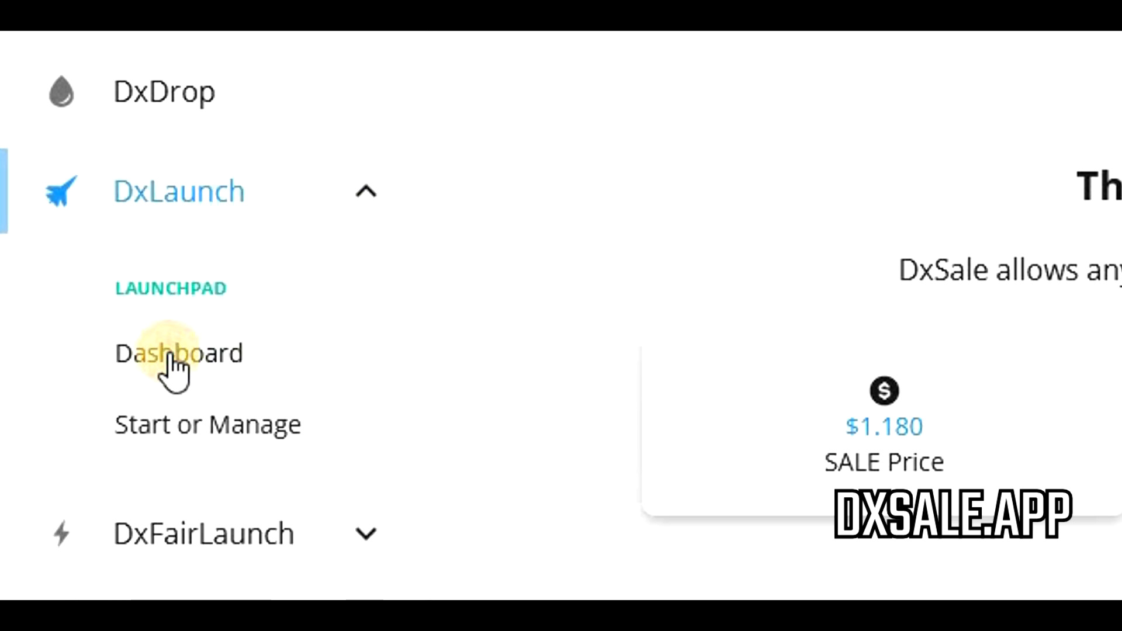
{"action": "left_click", "coordinate": [178, 353]}
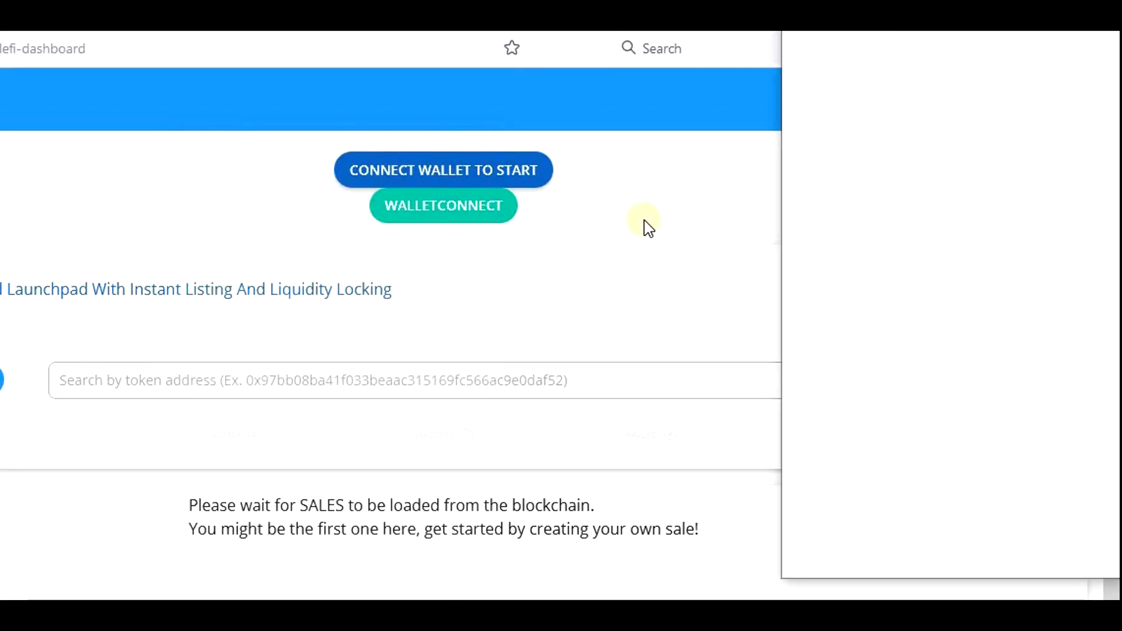
{"action": "mouse_move", "coordinate": [1077, 551]}
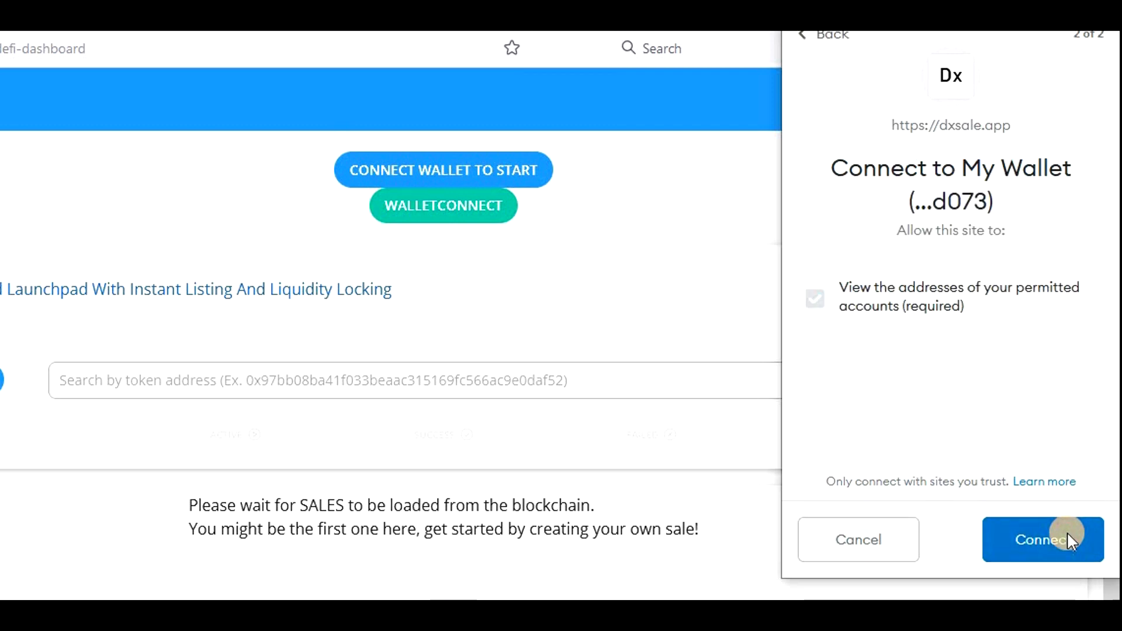
- Approve the MetaMask connection to DxSale and start switching the wallet's network
{"action": "left_click", "coordinate": [1042, 538]}
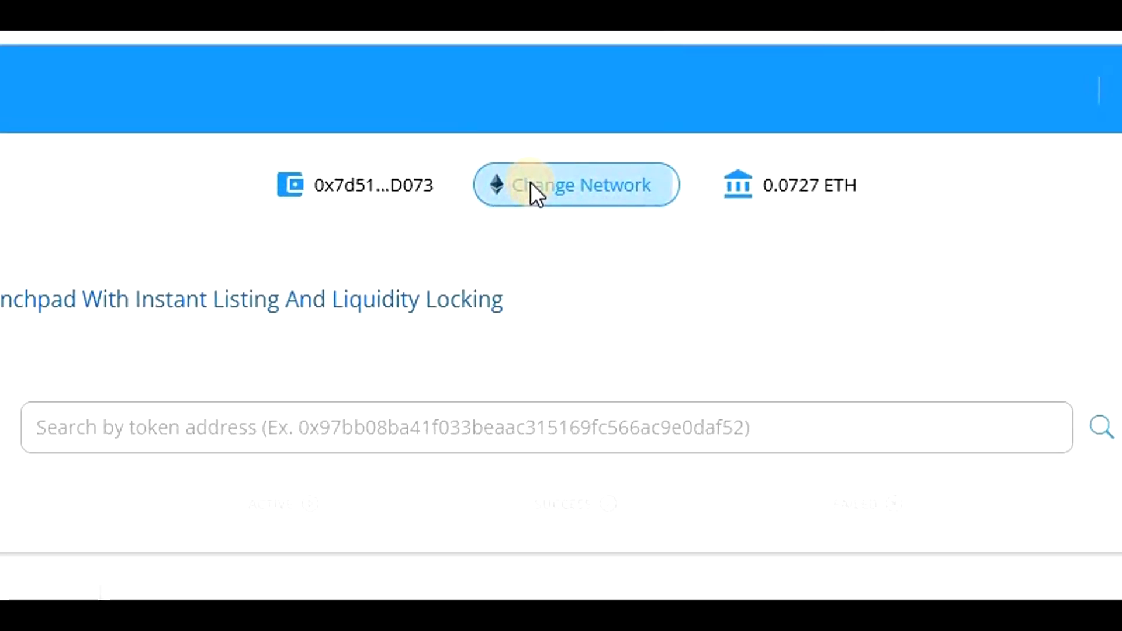
{"action": "left_click", "coordinate": [575, 185]}
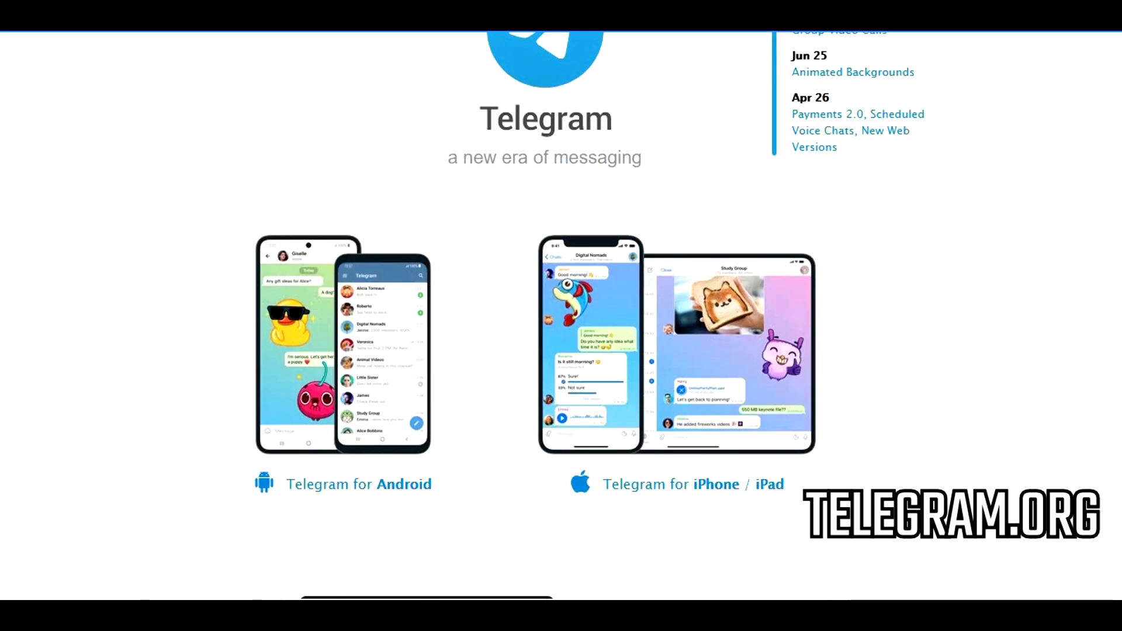
{"action": "scroll", "scroll_direction": "down", "scroll_amount": 3}
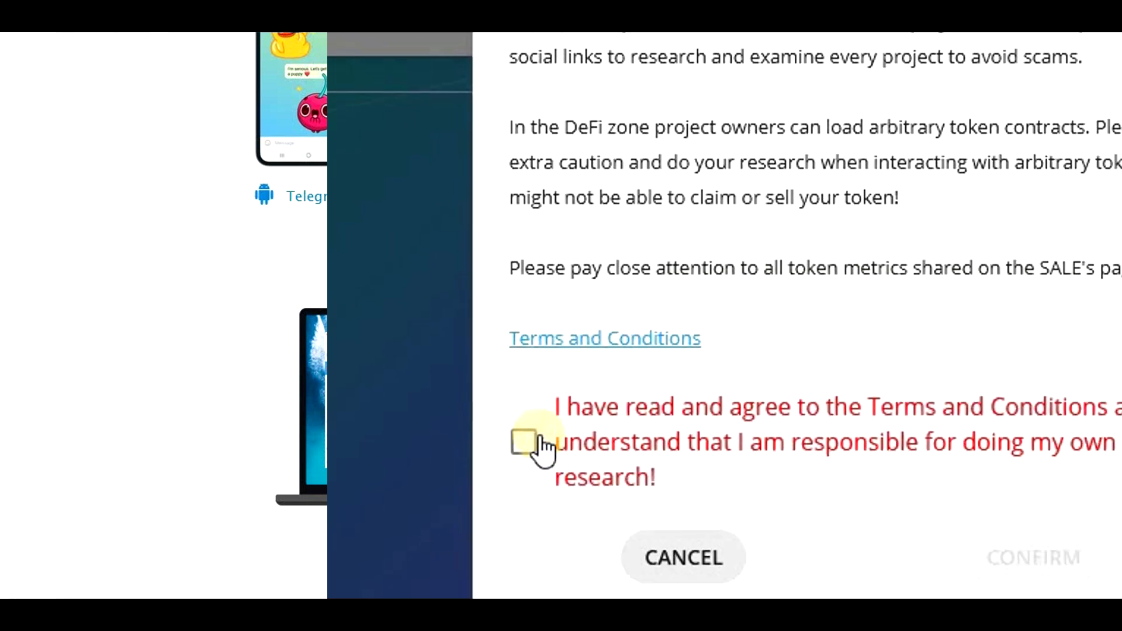
- Agree to the terms and confirm the DxSale disclaimer to reach the NasaDoge presale
{"action": "left_click", "coordinate": [522, 442]}
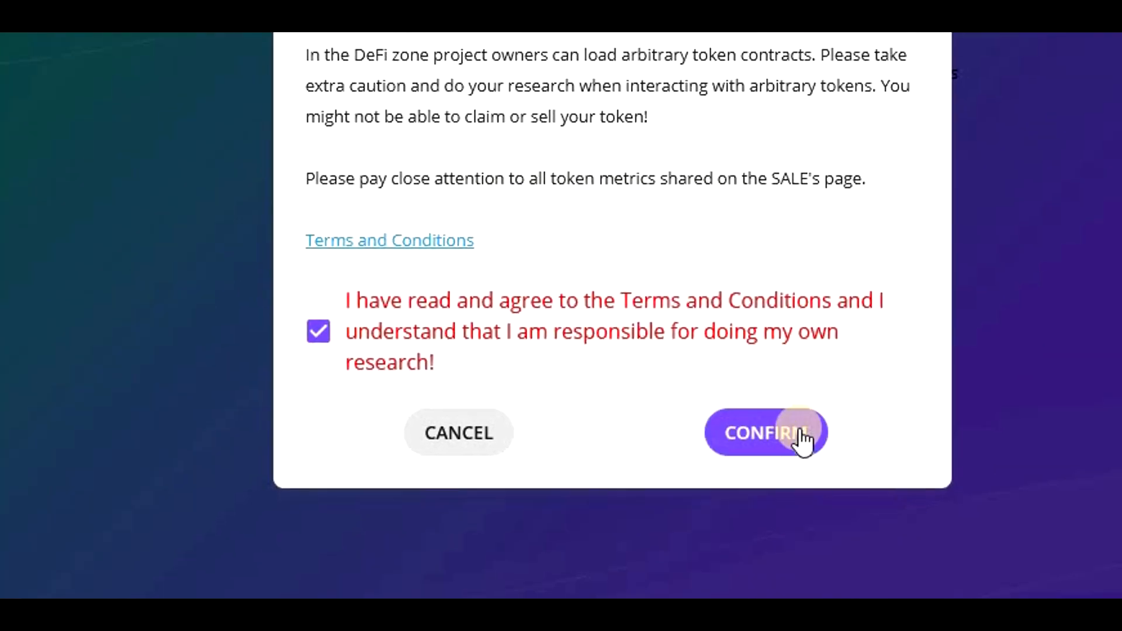
{"action": "left_click", "coordinate": [765, 432]}
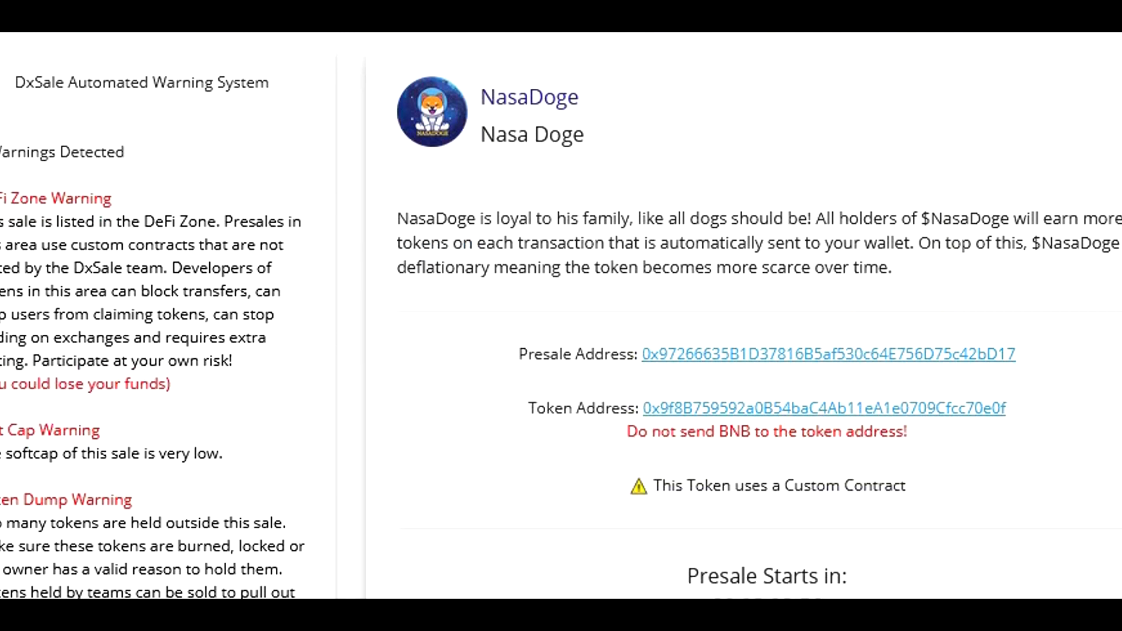
- Review the NasaDoge presale page's sale details down to the bottom
{"action": "scroll", "scroll_direction": "down", "scroll_amount": 3}
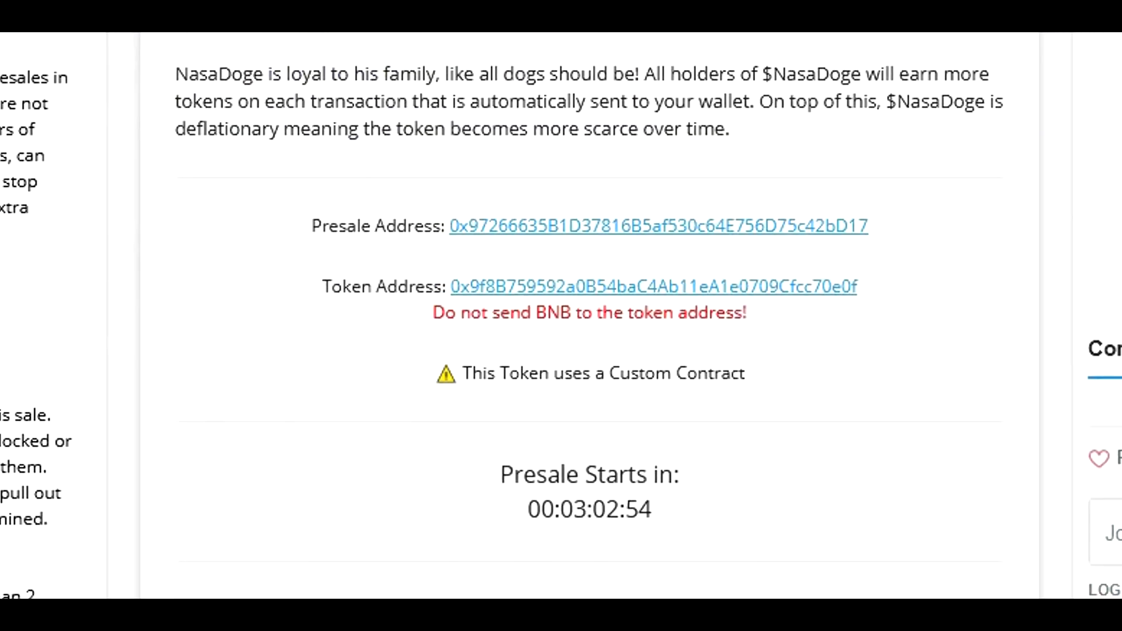
{"action": "scroll", "scroll_direction": "down", "scroll_amount": 3}
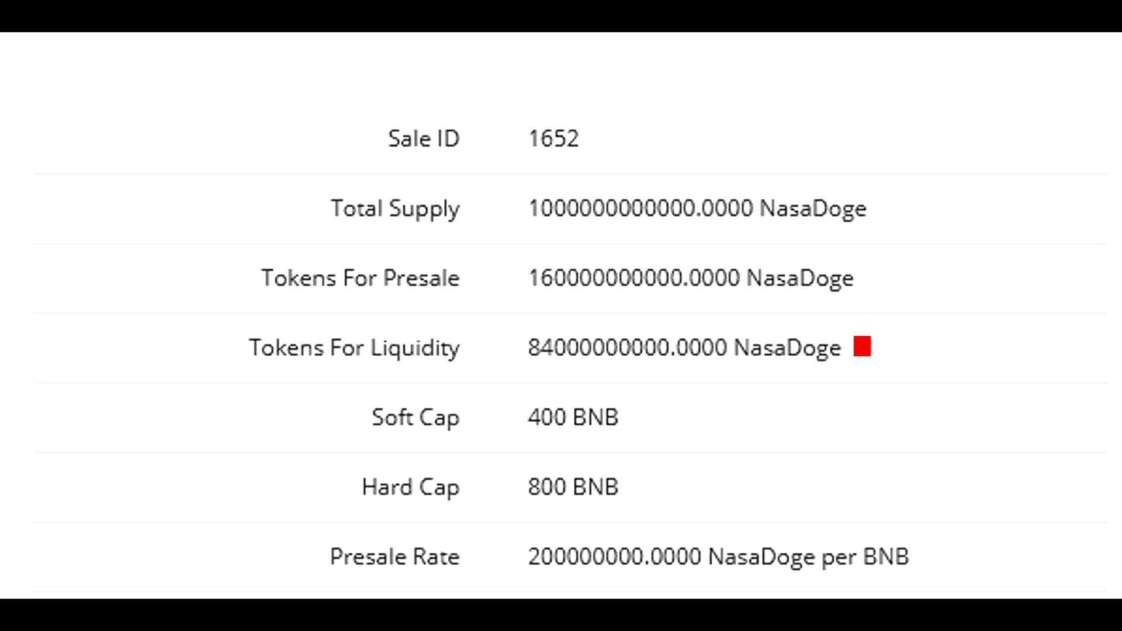
{"action": "scroll", "scroll_direction": "down", "scroll_amount": 3}
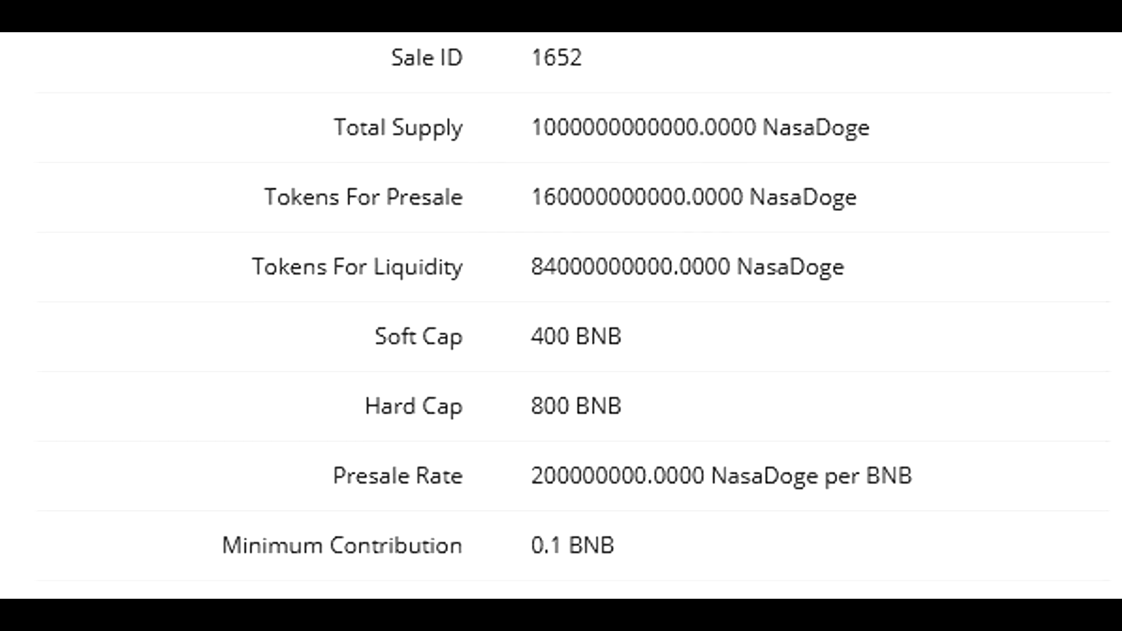
{"action": "scroll", "scroll_direction": "down", "scroll_amount": 3}
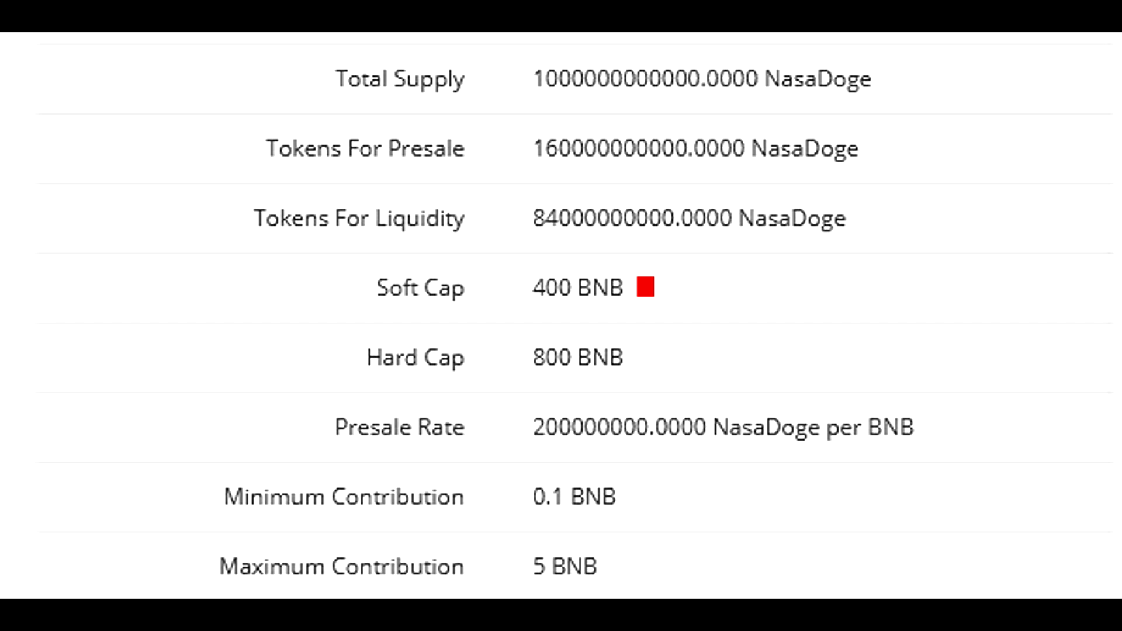
{"action": "mouse_move", "coordinate": [645, 357]}
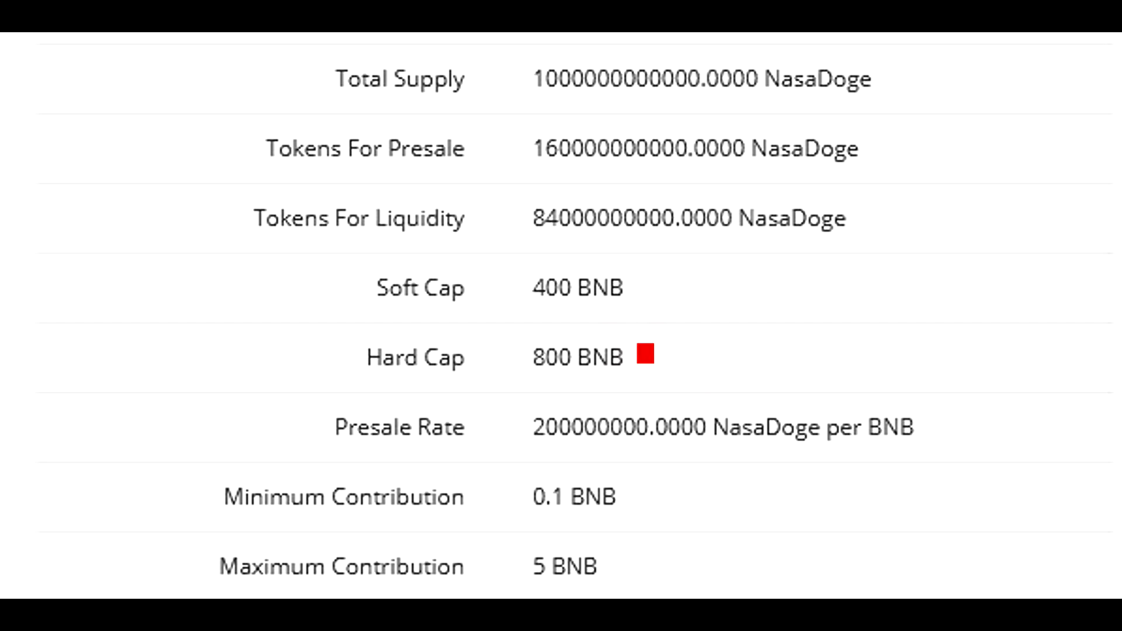
{"action": "scroll", "scroll_direction": "down", "scroll_amount": 3}
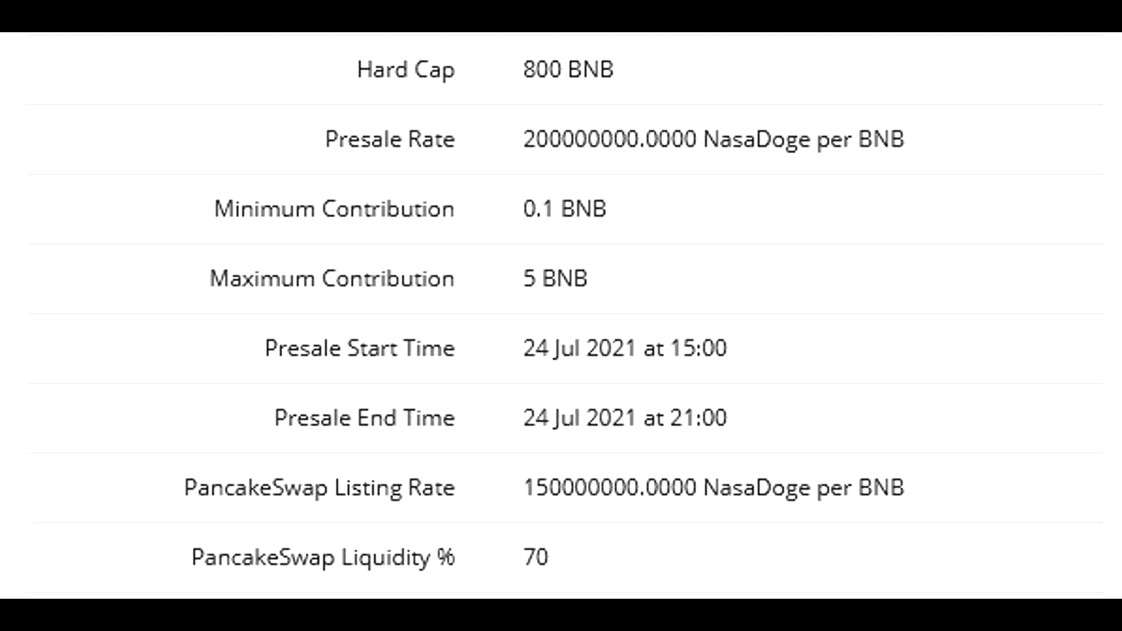
{"action": "scroll", "scroll_direction": "down", "scroll_amount": 3}
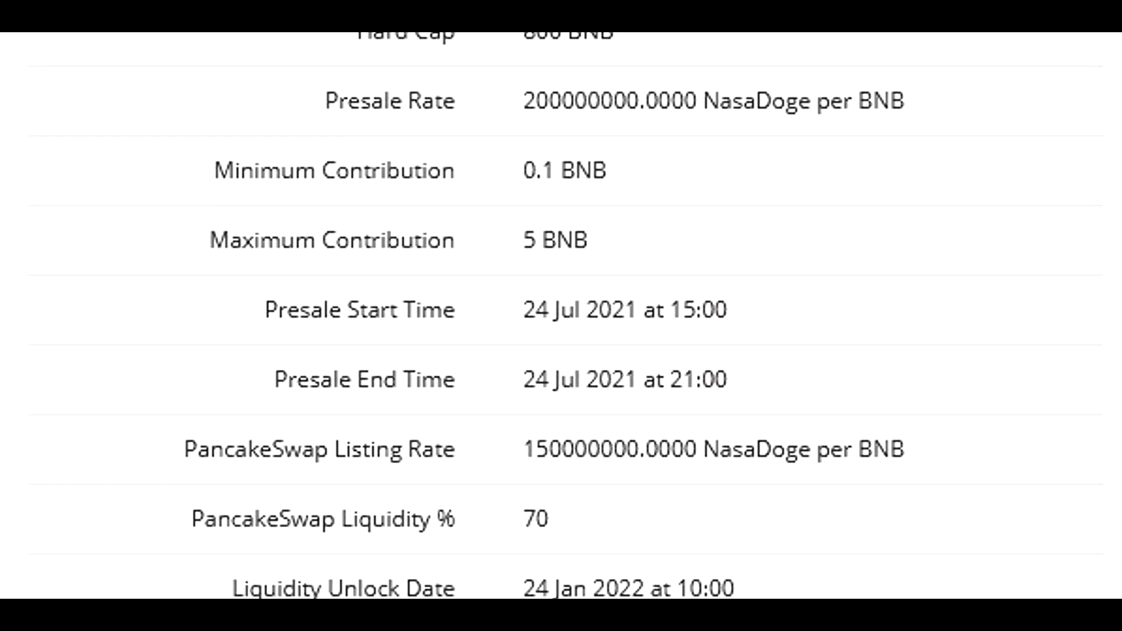
{"action": "scroll", "scroll_direction": "down", "scroll_amount": 3}
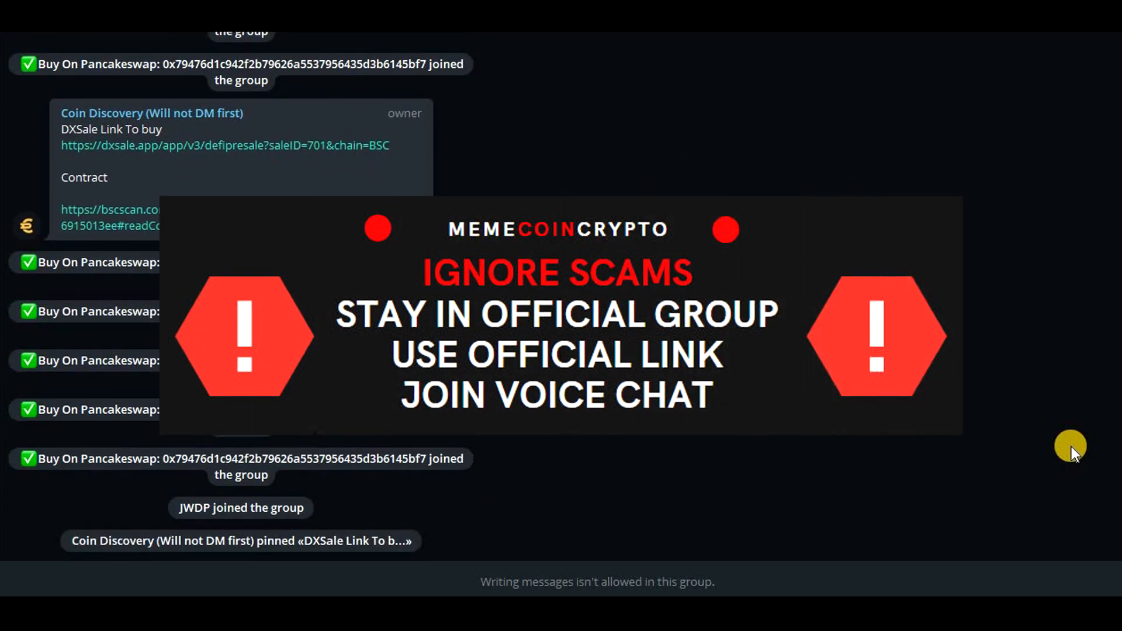
- Locate the pinned DxSale buy link message in the Coin Discovery Telegram group
{"action": "scroll", "scroll_direction": "down", "scroll_amount": 3}
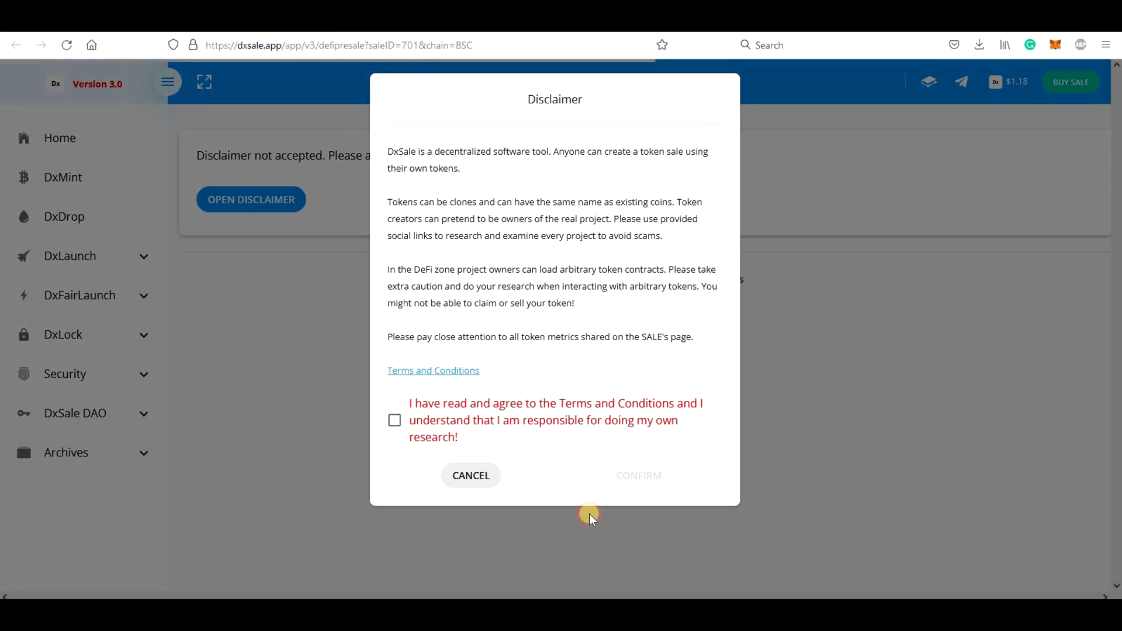
- Accept the CODI presale disclaimer and contribute 1 BNB, confirming the transaction in MetaMask
{"action": "left_click", "coordinate": [469, 475]}
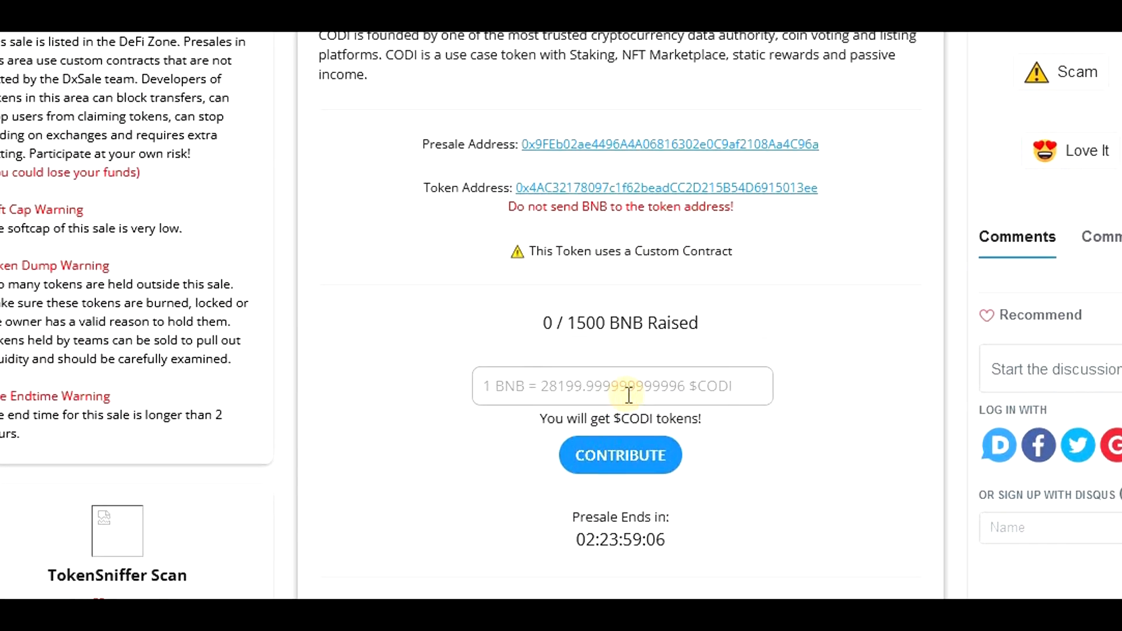
{"action": "left_click", "coordinate": [619, 455]}
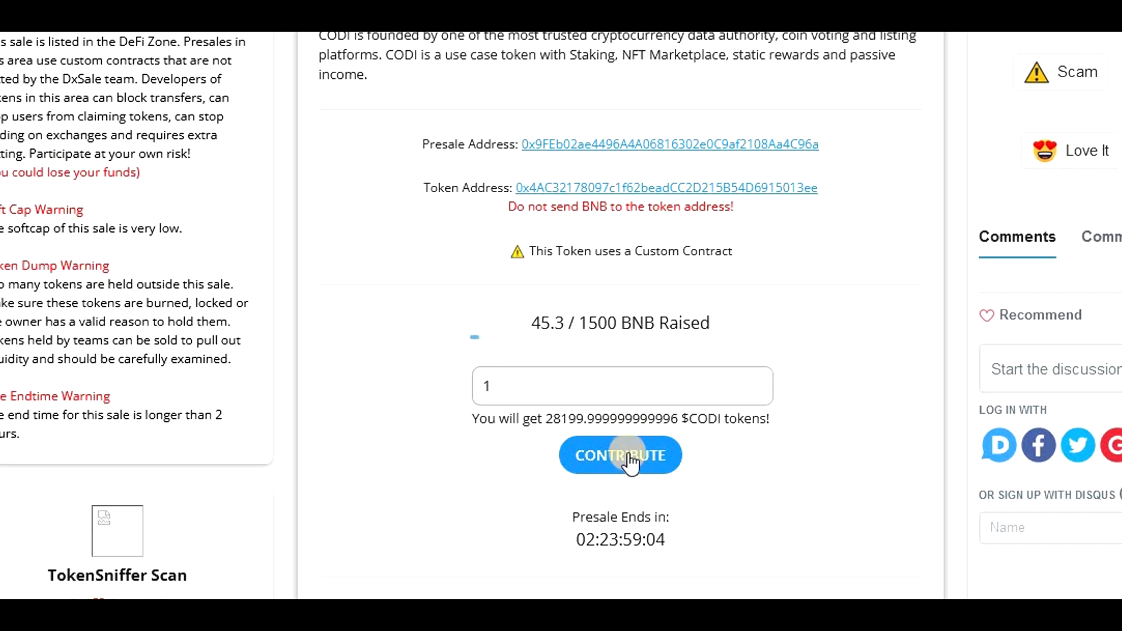
{"action": "left_click", "coordinate": [619, 456]}
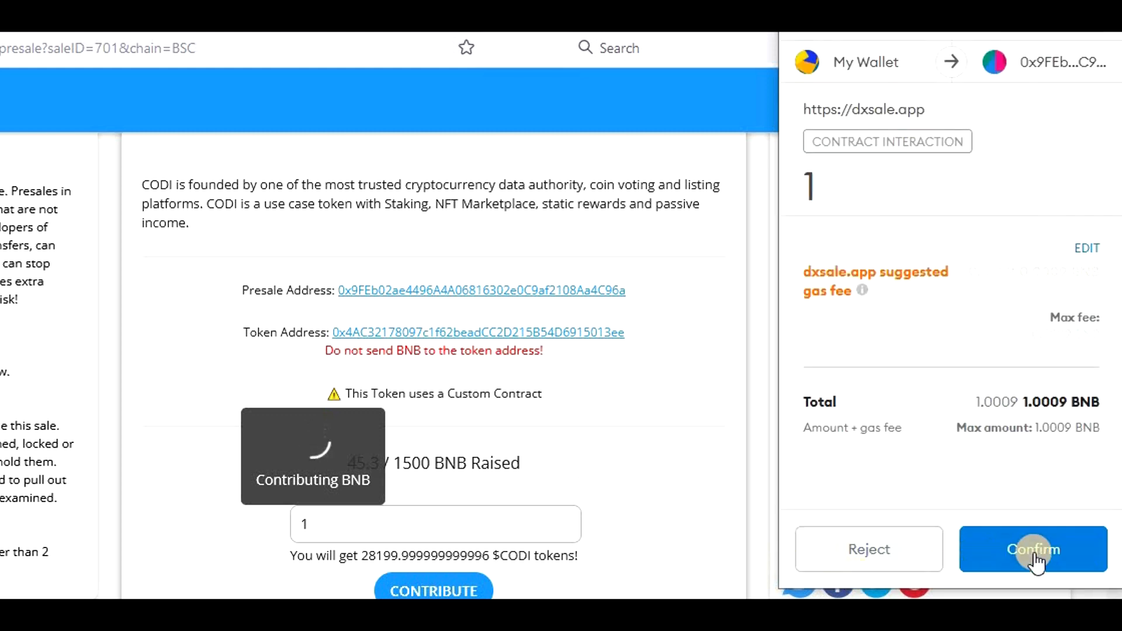
{"action": "left_click", "coordinate": [1032, 548]}
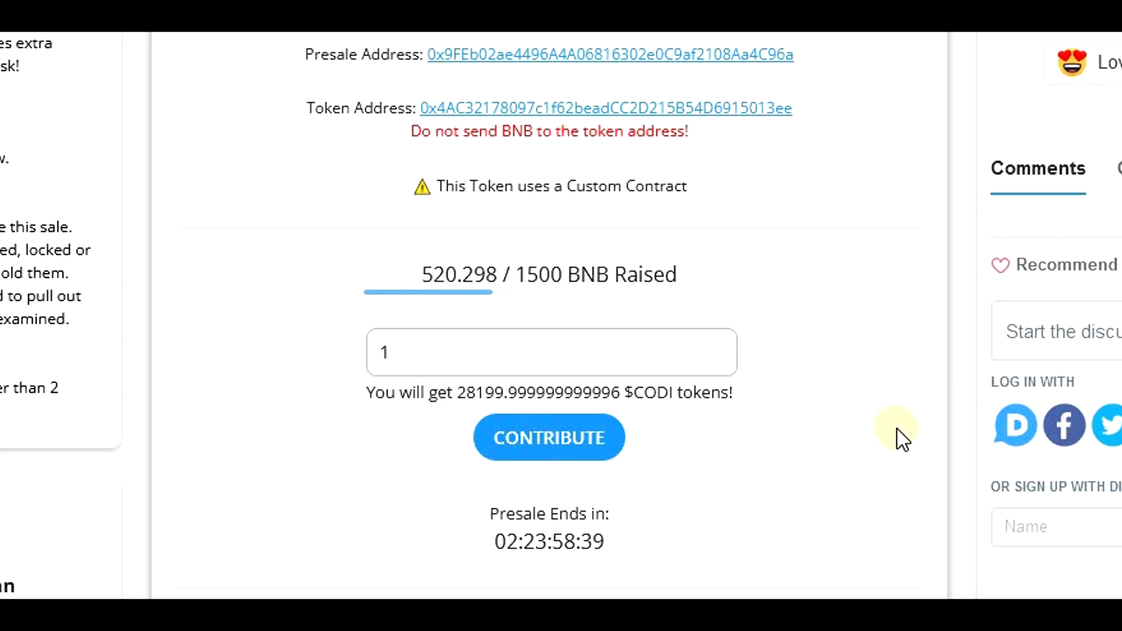
{"action": "scroll", "scroll_direction": "down", "scroll_amount": 3}
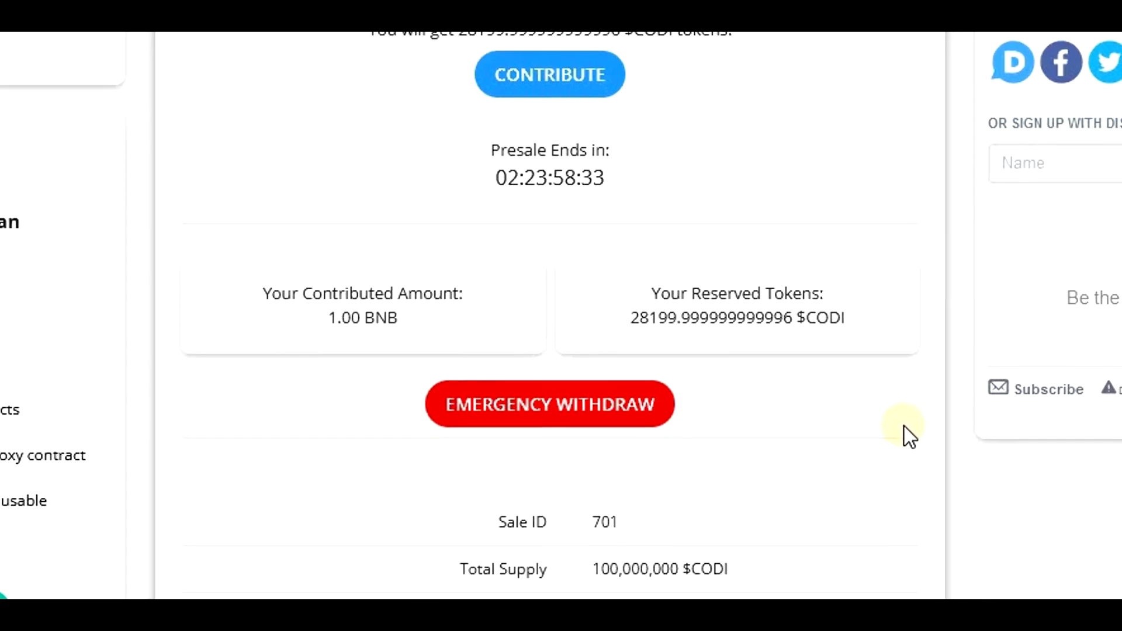
{"action": "scroll", "scroll_direction": "up", "scroll_amount": 3}
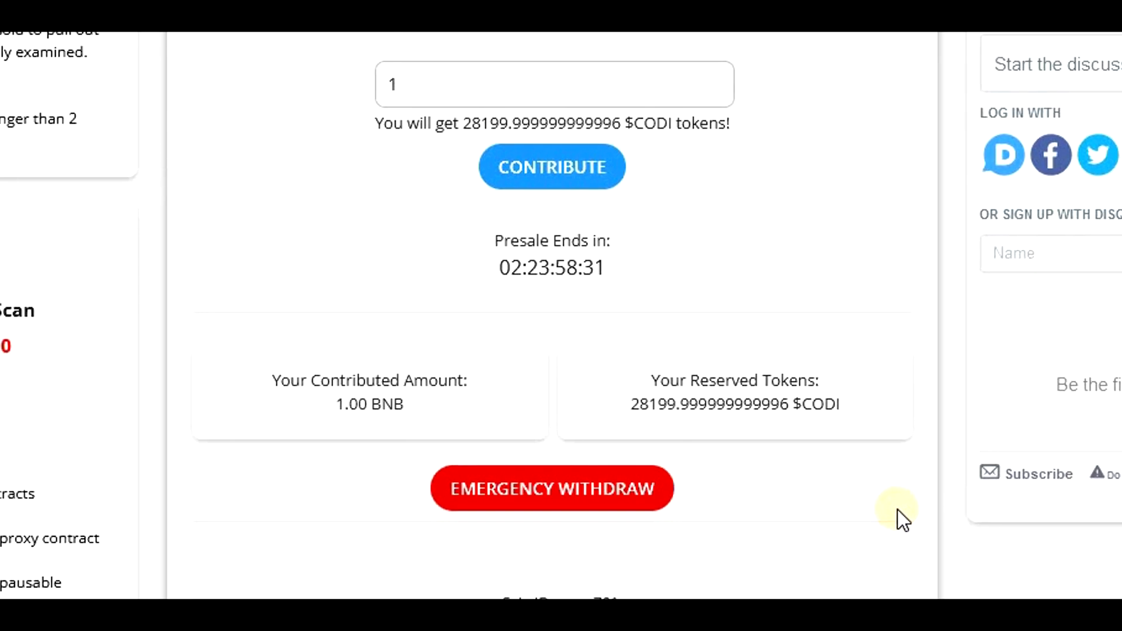
{"action": "scroll", "scroll_direction": "up", "scroll_amount": 3}
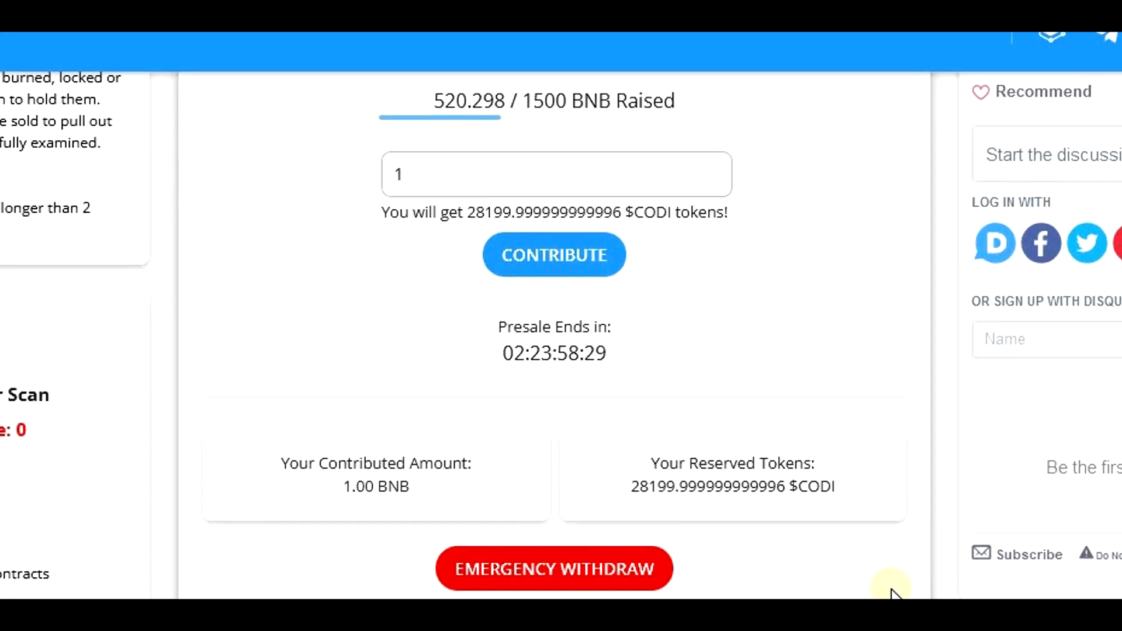
{"action": "scroll", "scroll_direction": "up", "scroll_amount": 3}
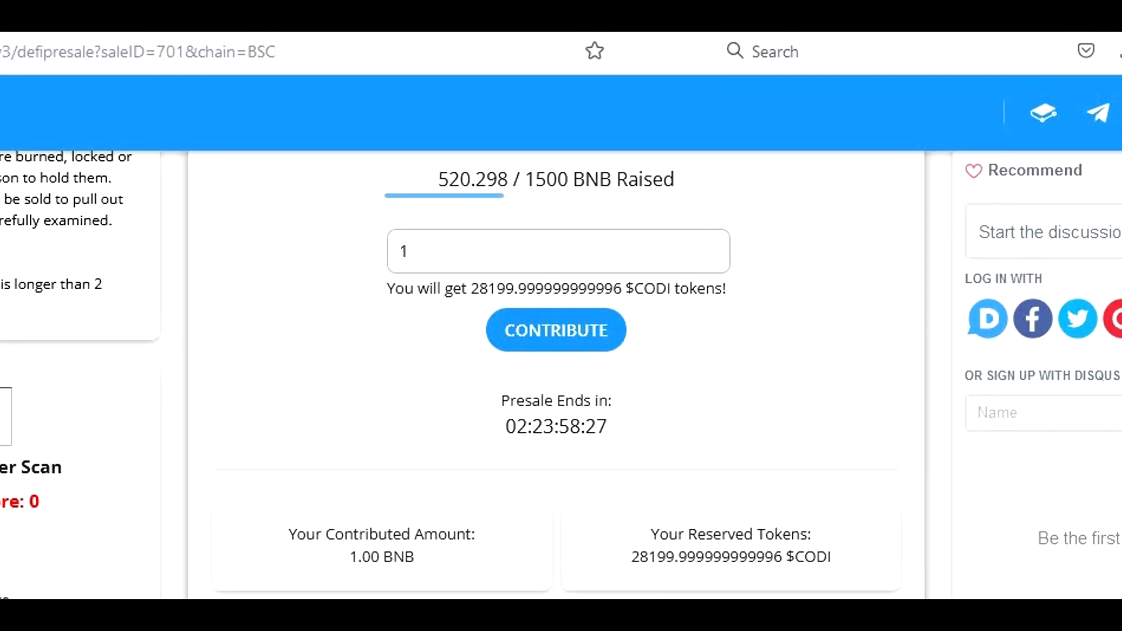
{"action": "scroll", "scroll_direction": "up", "scroll_amount": 3}
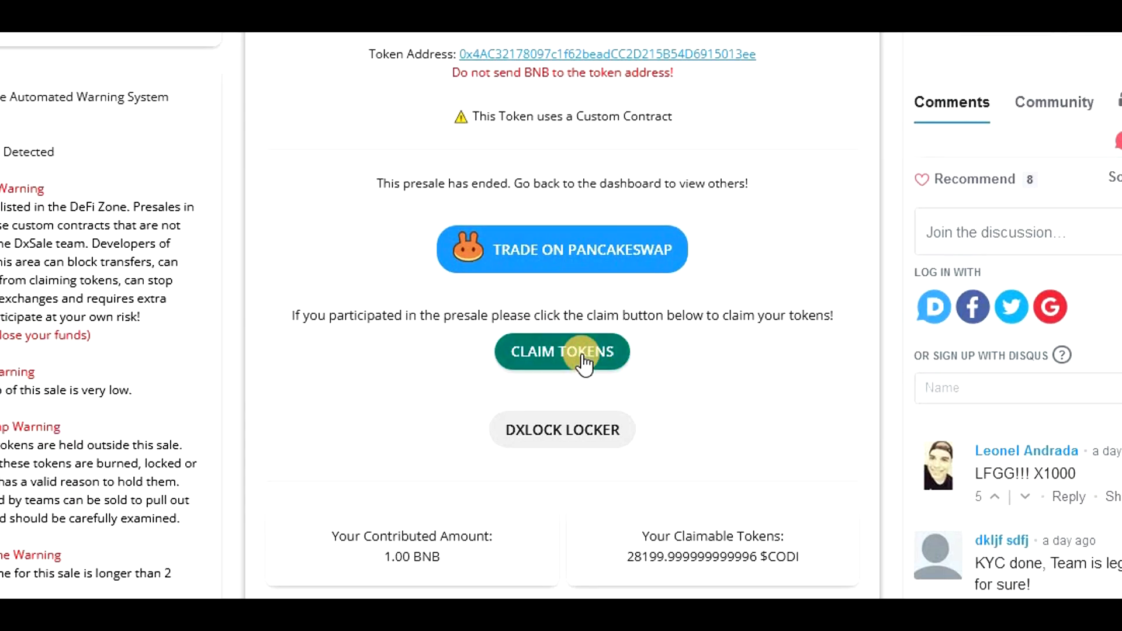
- Claim the purchased $CODI tokens and approve the claim transaction with its gas fee in MetaMask
{"action": "left_click", "coordinate": [561, 351]}
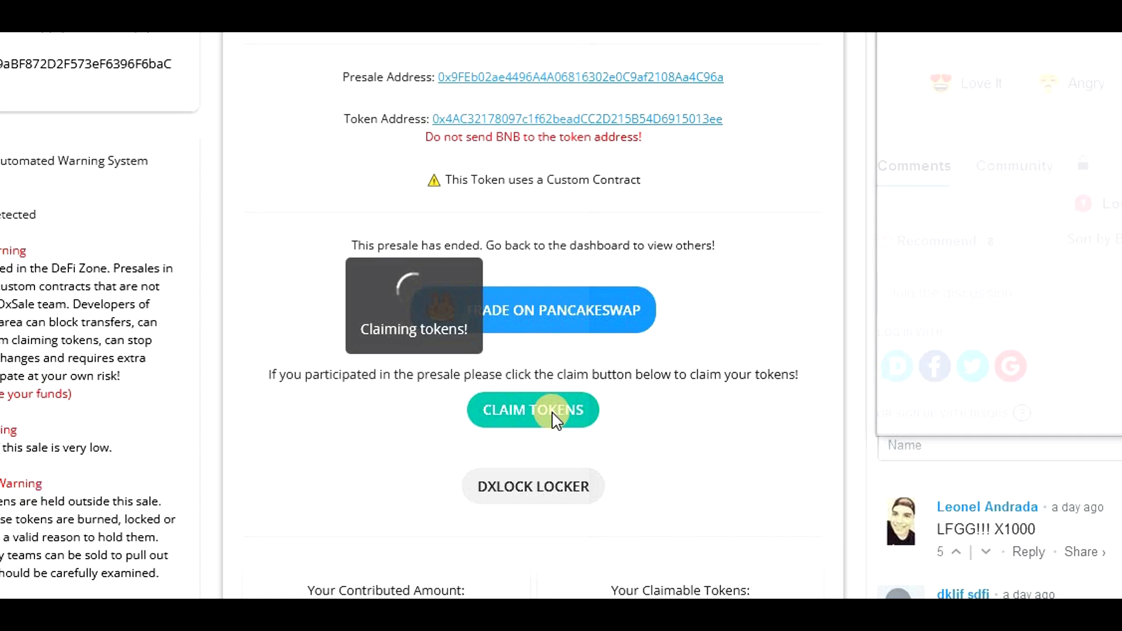
{"action": "left_click", "coordinate": [533, 410]}
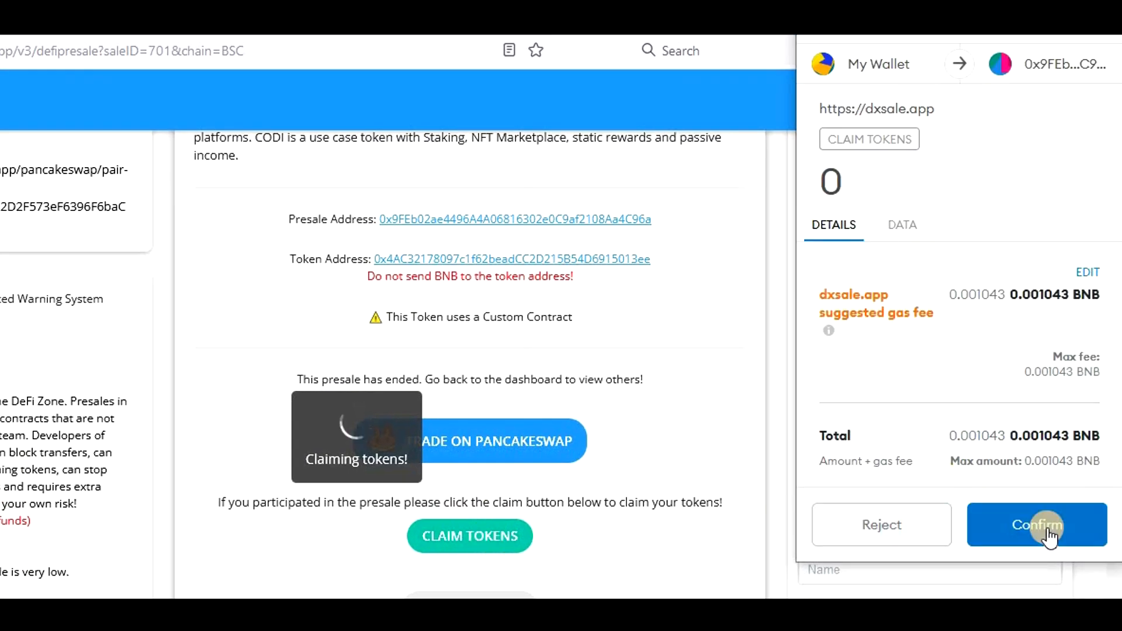
{"action": "left_click", "coordinate": [1036, 524]}
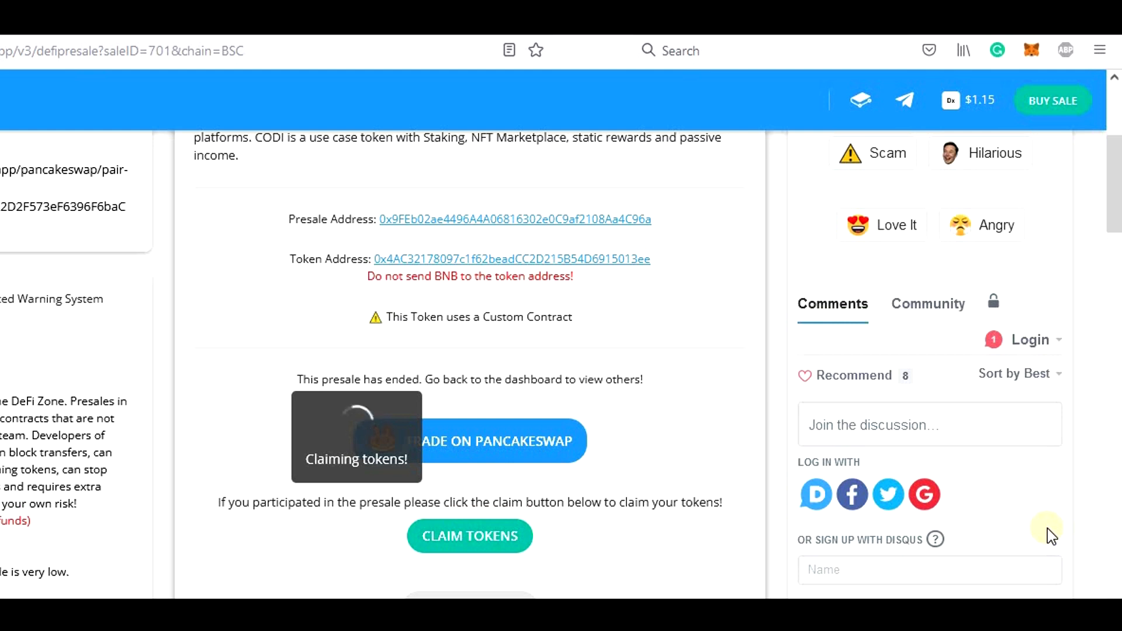
{"action": "left_click", "coordinate": [468, 535]}
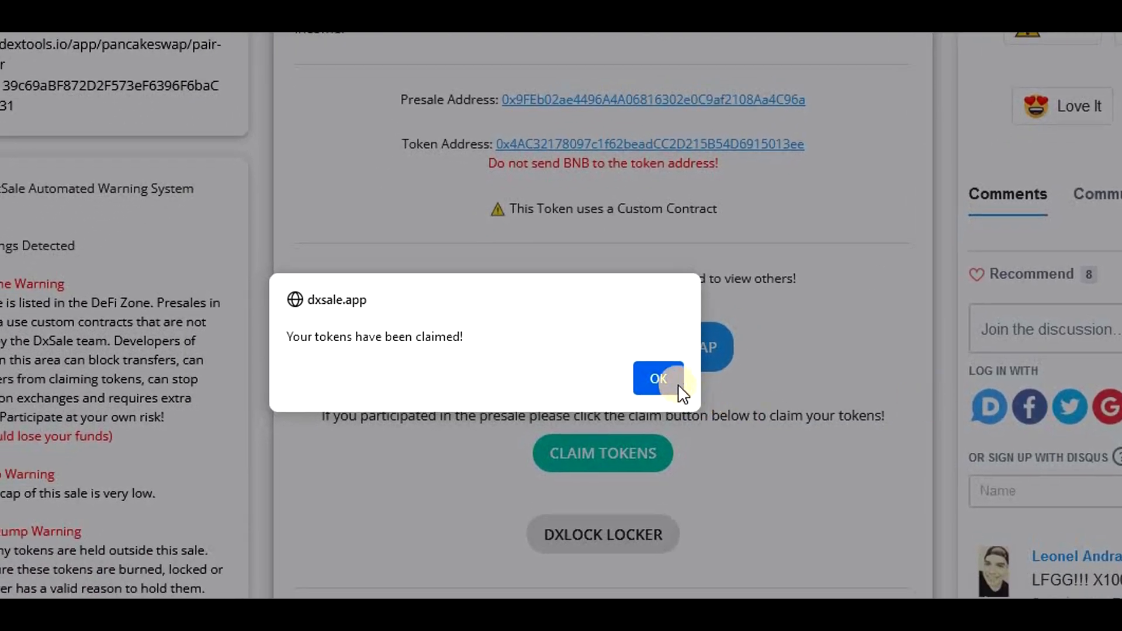
- Acknowledge the 'Your tokens have been claimed!' notice, leaving reserved tokens at 0
{"action": "left_click", "coordinate": [656, 378]}
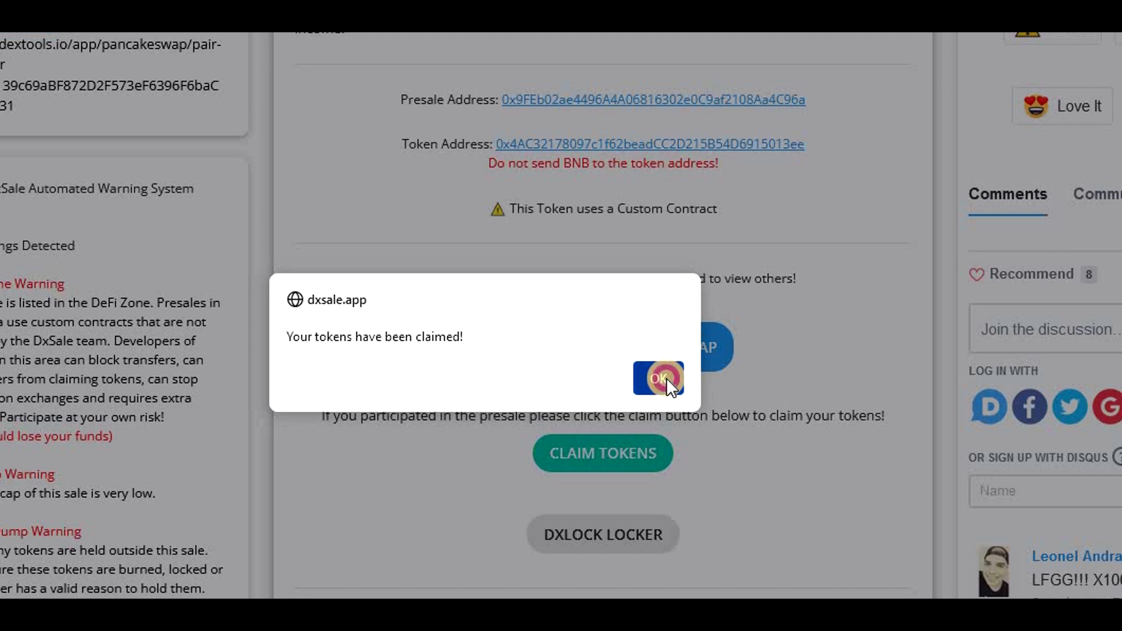
{"action": "left_click", "coordinate": [657, 378]}
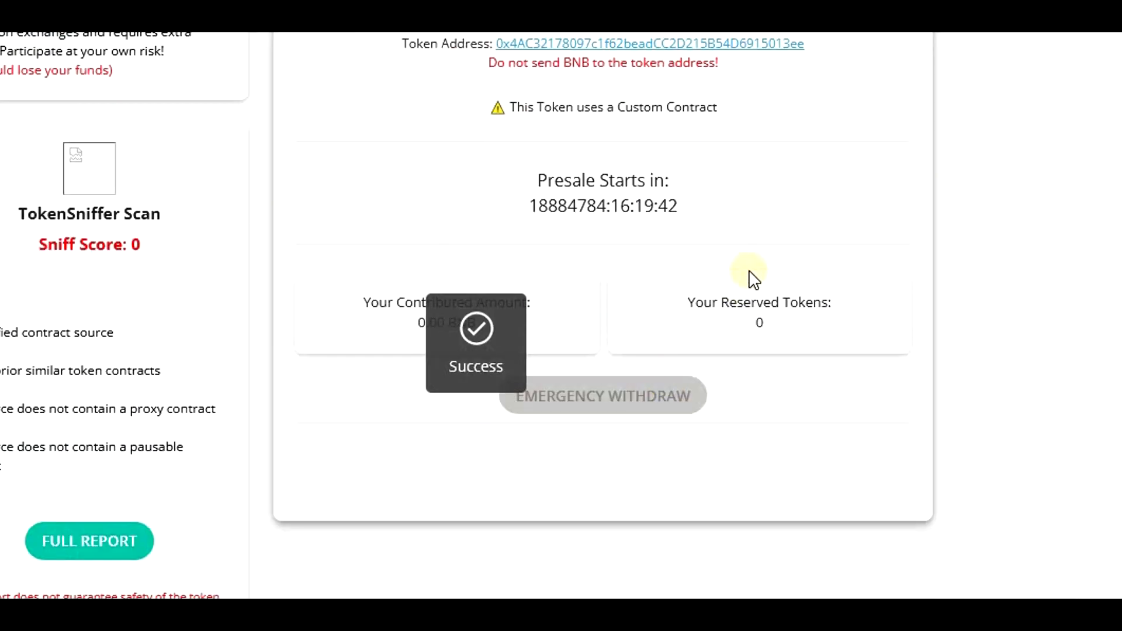
{"action": "scroll", "scroll_direction": "up", "scroll_amount": 3}
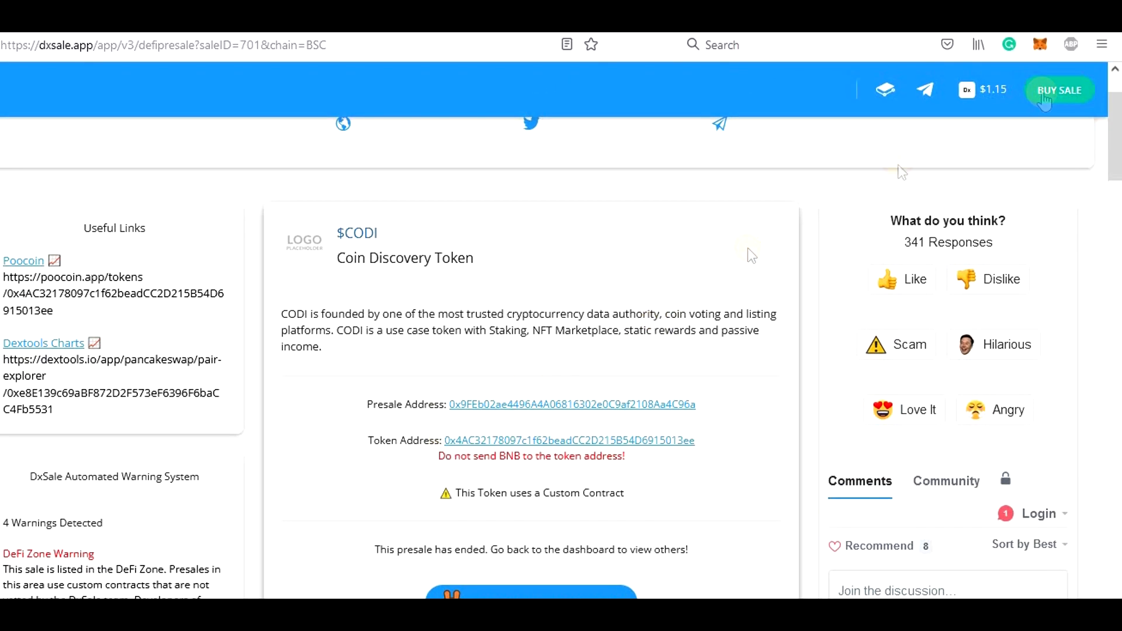
- Add $CODI as a custom token by contract address, showing a 28202.533 $CODI balance
{"action": "left_click", "coordinate": [1039, 45]}
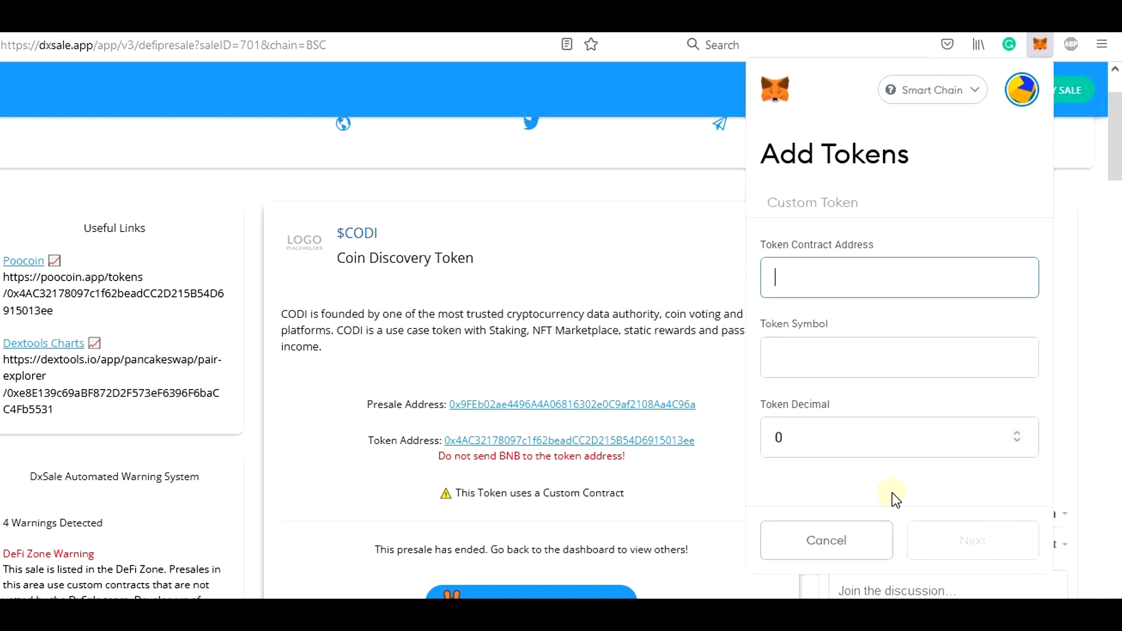
{"action": "mouse_move", "coordinate": [866, 278]}
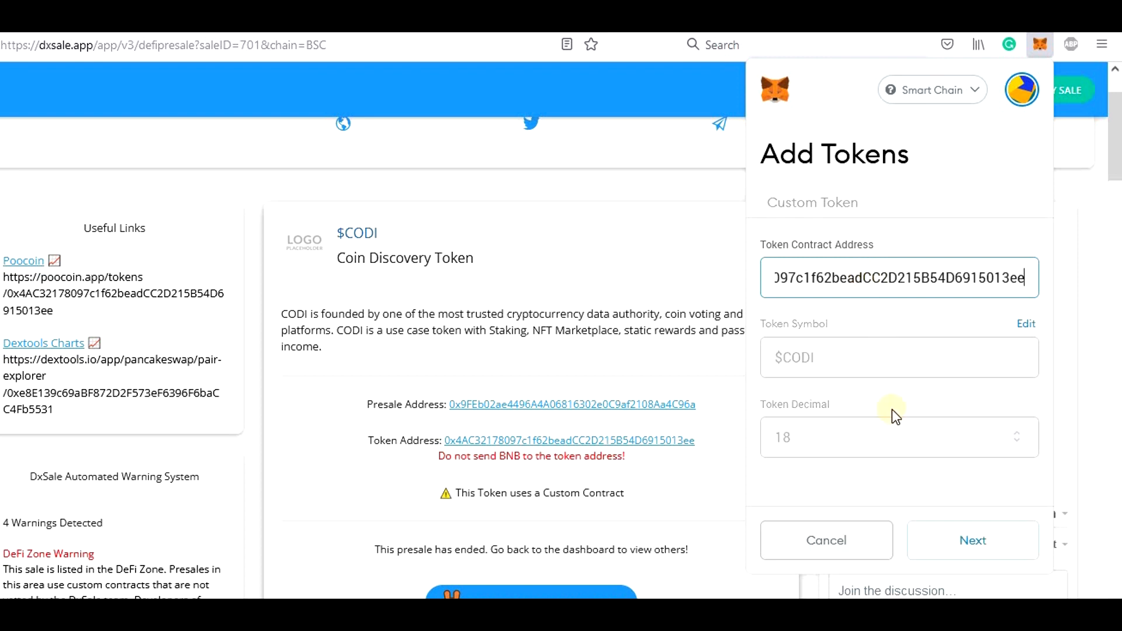
{"action": "left_click", "coordinate": [971, 540]}
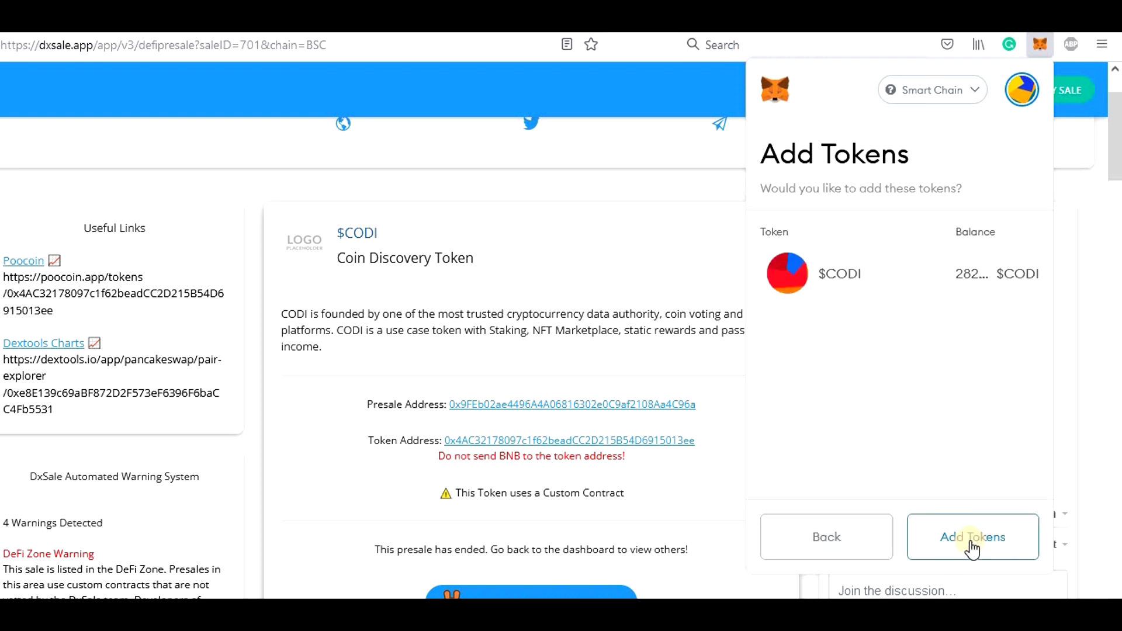
{"action": "left_click", "coordinate": [972, 536]}
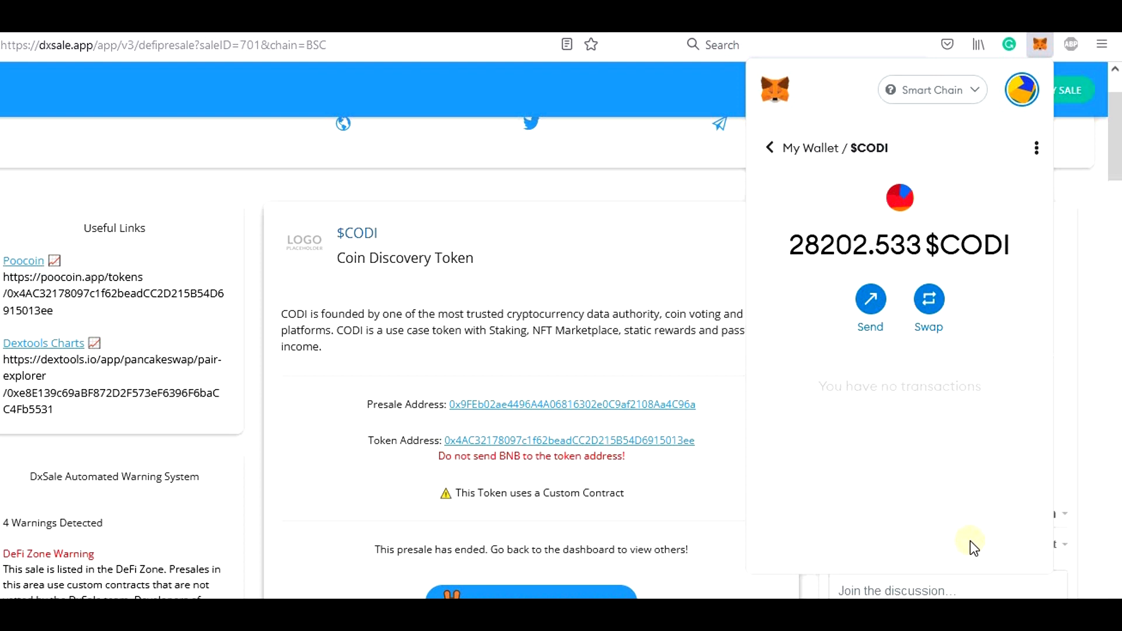
{"action": "mouse_move", "coordinate": [777, 187]}
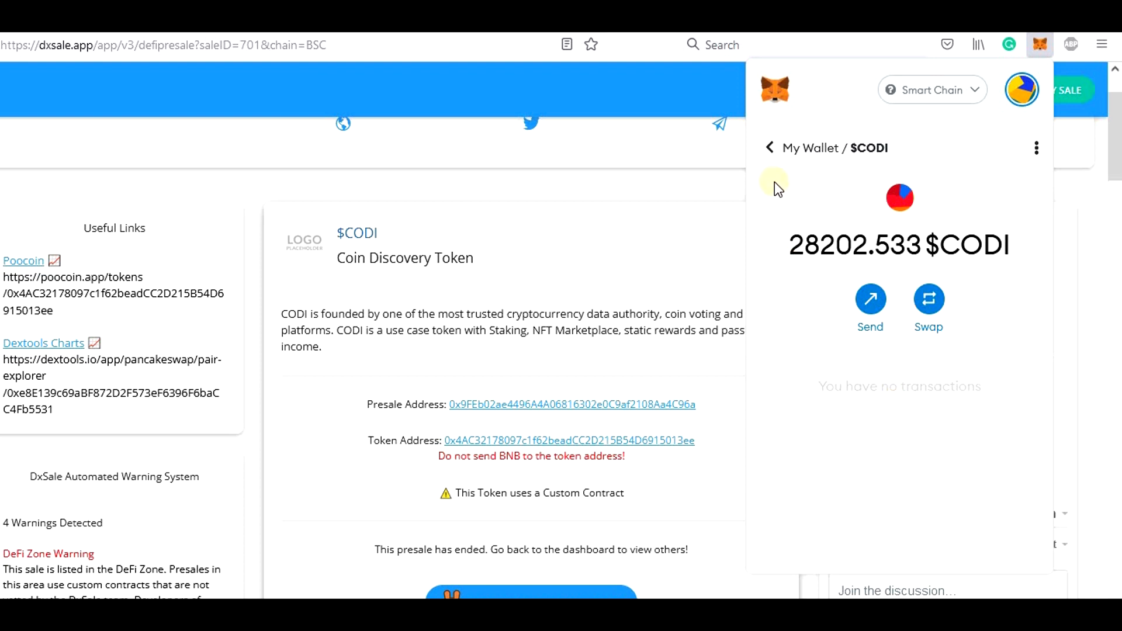
- Return to the wallet overview and find $CODI at 28207.472 in the Assets list
{"action": "left_click", "coordinate": [770, 147]}
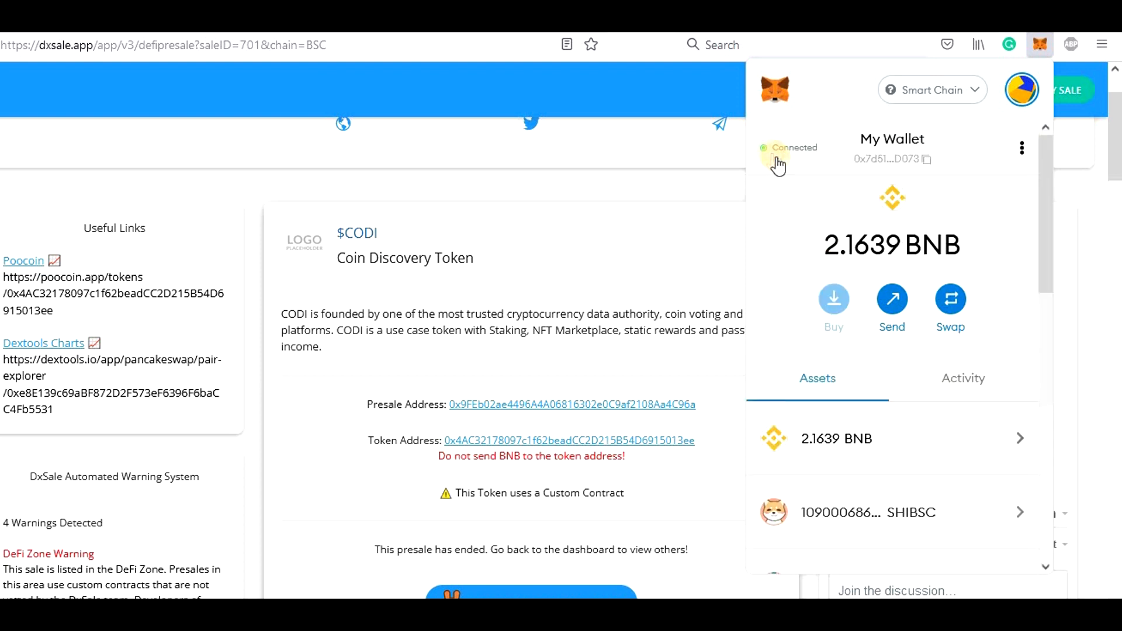
{"action": "scroll", "scroll_direction": "down", "scroll_amount": 3}
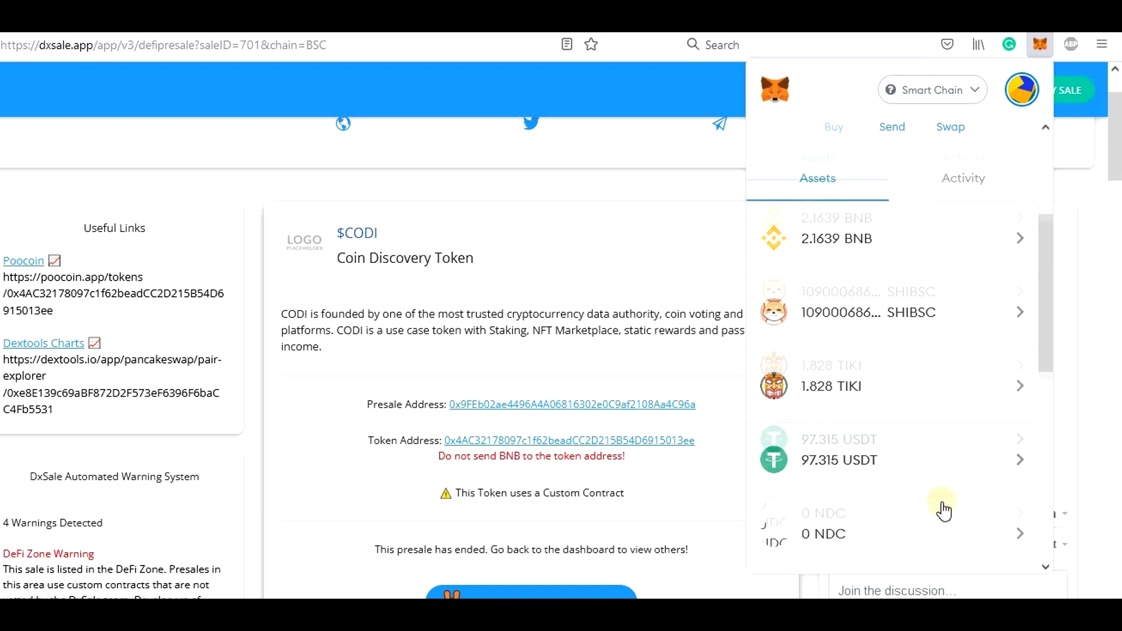
{"action": "scroll", "scroll_direction": "down", "scroll_amount": 3}
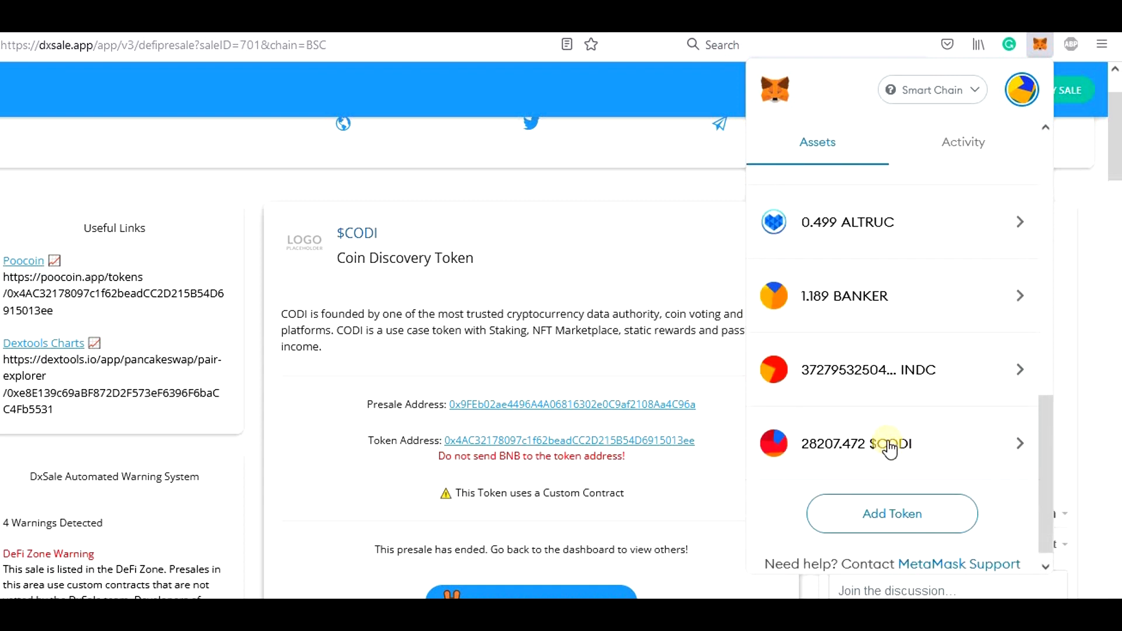